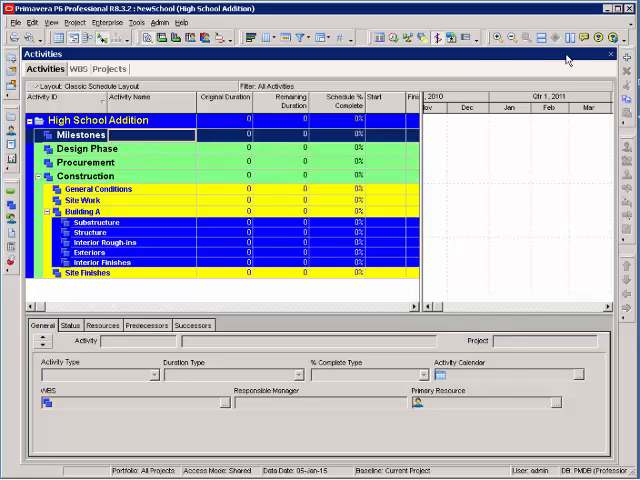
{"action": "mouse_move", "coordinate": [264, 156]}
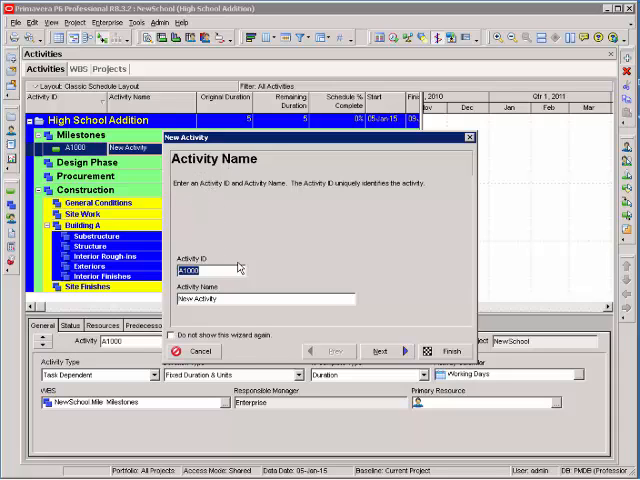
- Create activity A1000 under the Milestones WBS heading via the New Activity wizard
{"action": "left_click", "coordinate": [172, 336]}
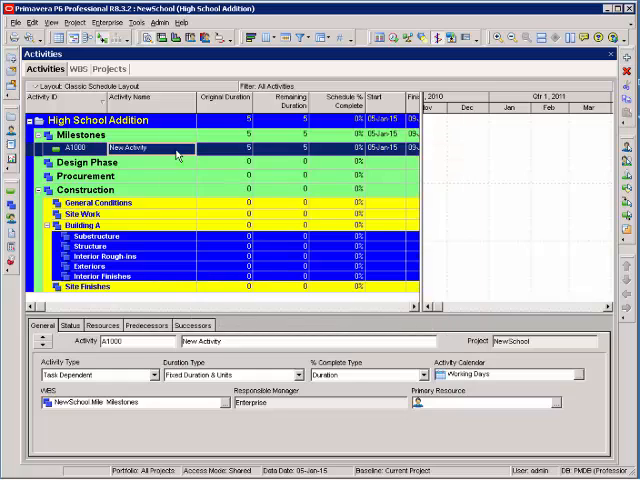
- Name A1000 'Notice to Proceed' with duration 0 and add milestone A1010 'Substantial Completion'
{"action": "double_click", "coordinate": [152, 148]}
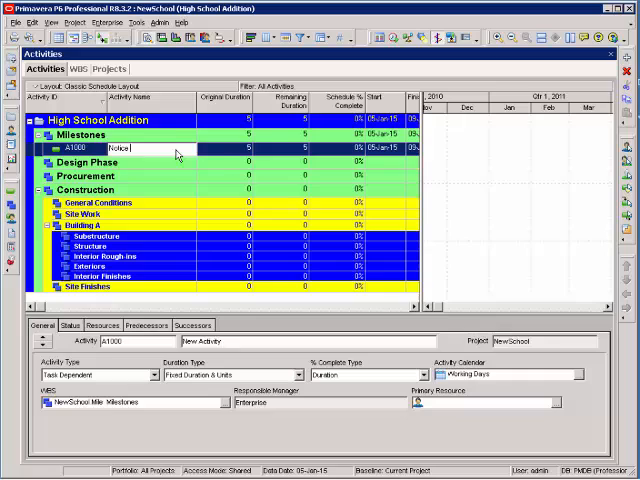
{"action": "type", "text": "Notice to Proceed"}
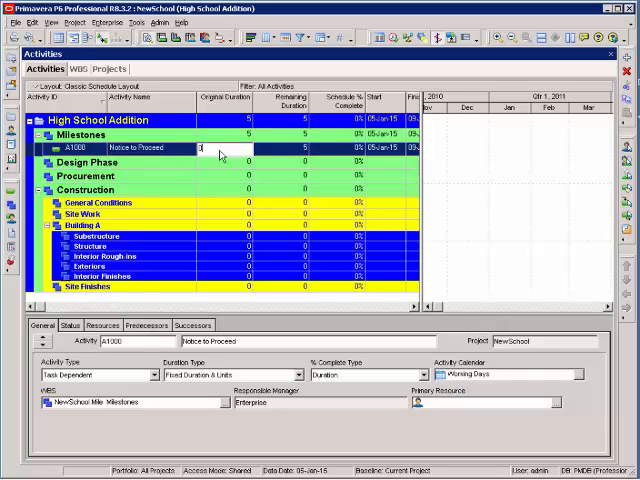
{"action": "type", "text": "0"}
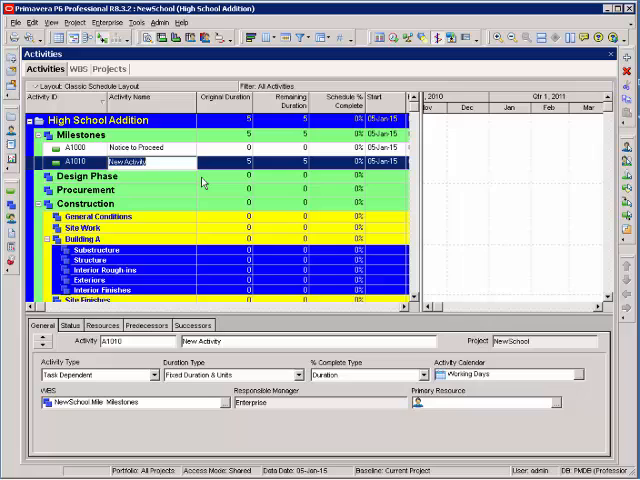
{"action": "type", "text": "Substantial Completion"}
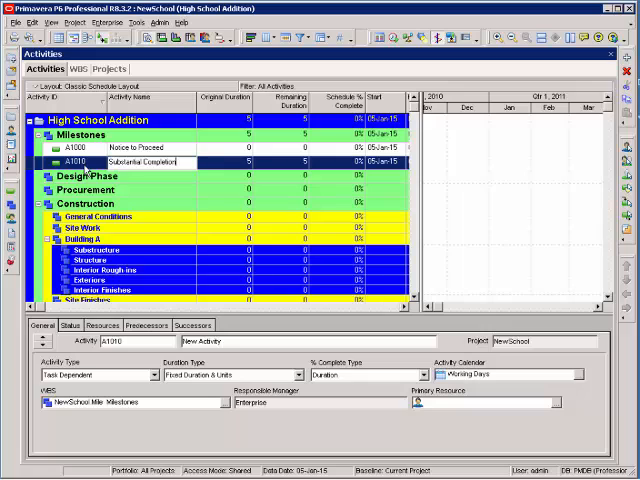
- Add 'Prepare Final Design' under Design Phase and 'Submittals' under Procurement
{"action": "left_click", "coordinate": [90, 188]}
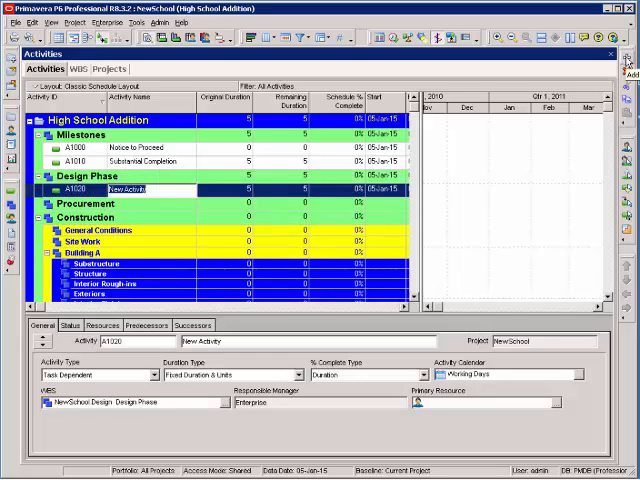
{"action": "type", "text": "Prepare Final Design"}
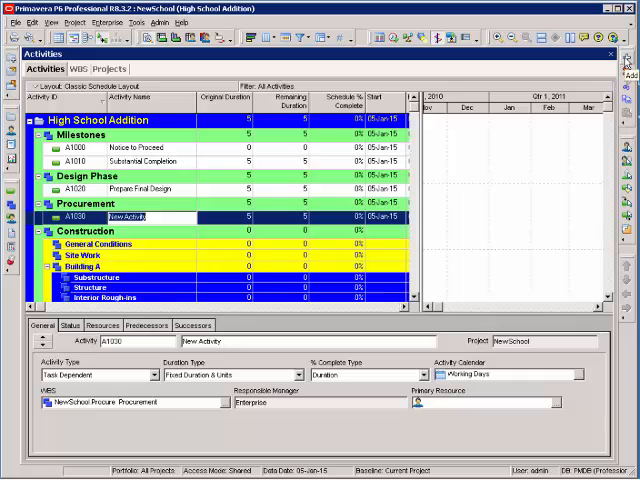
{"action": "type", "text": "Submittals"}
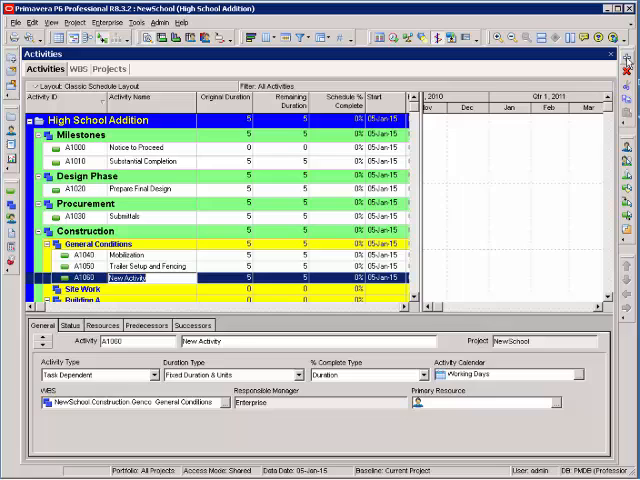
- Add the 'Final Clean' activity under General Conditions in Construction
{"action": "type", "text": "Final Oa"}
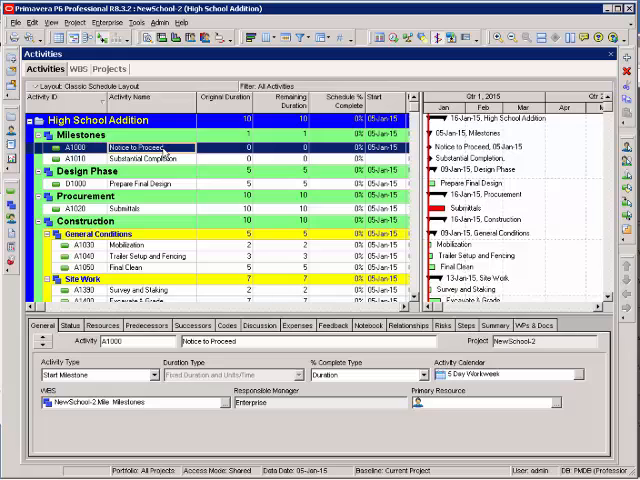
{"action": "mouse_move", "coordinate": [164, 184]}
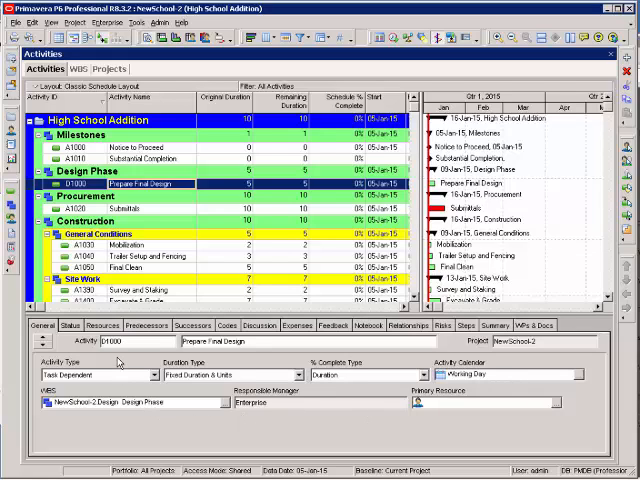
{"action": "right_click", "coordinate": [296, 336]}
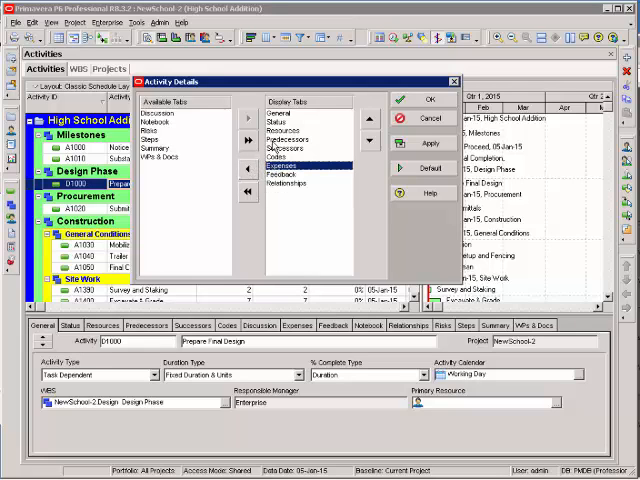
- Apply the reduced set of activity details tabs from Customize Activity Details
{"action": "left_click", "coordinate": [428, 100]}
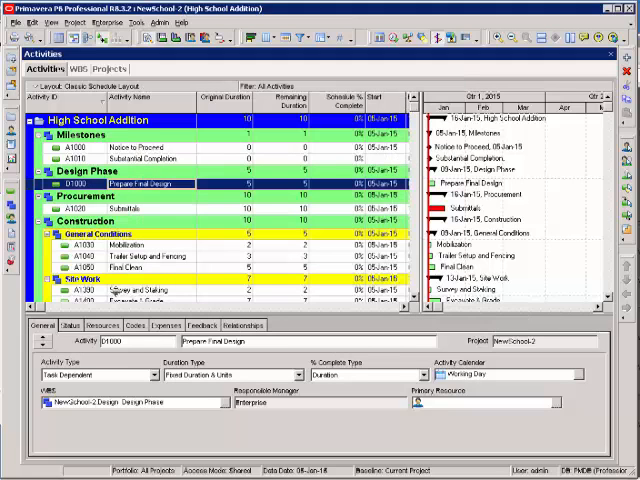